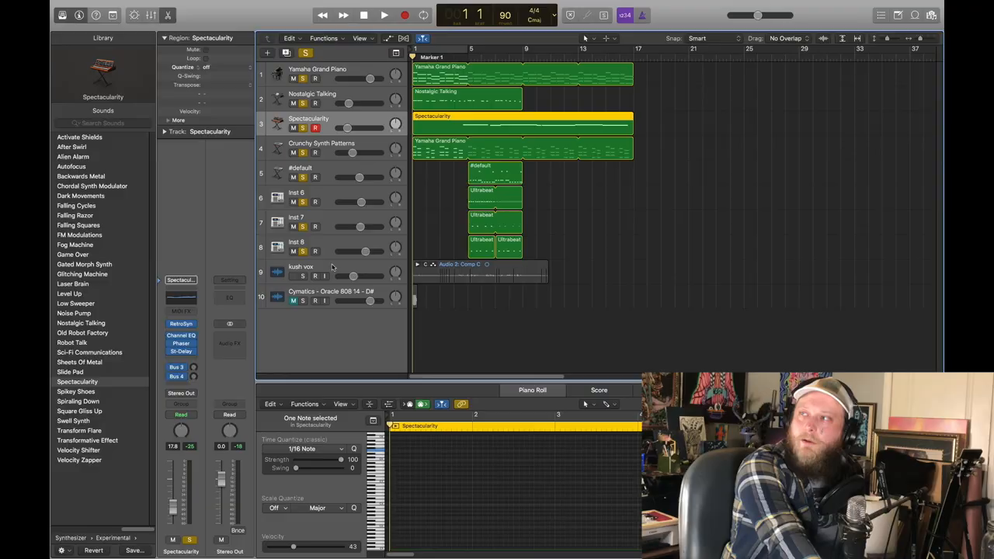
Show the kush vox vocal take in the Audio Track Editor and play the song back
left_click(478, 272)
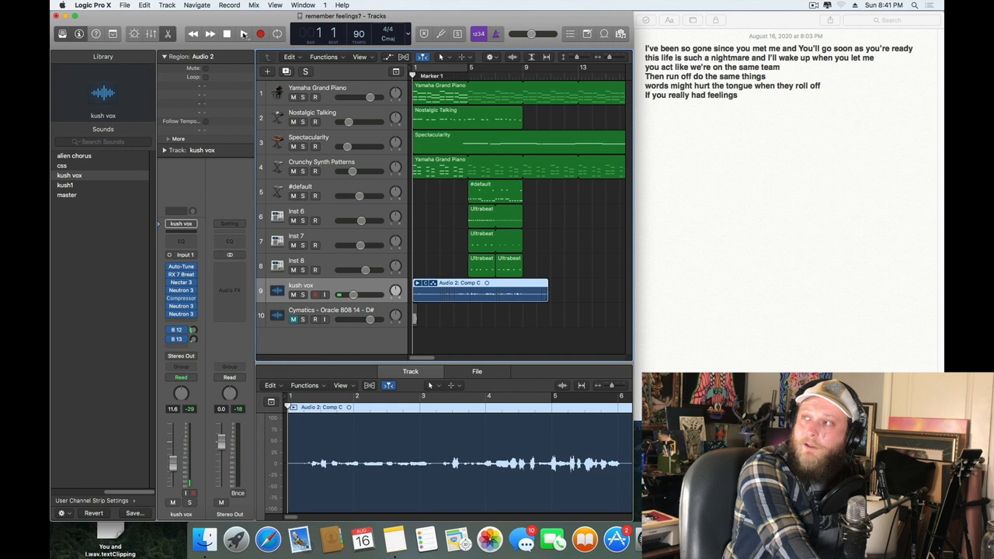
left_click(245, 34)
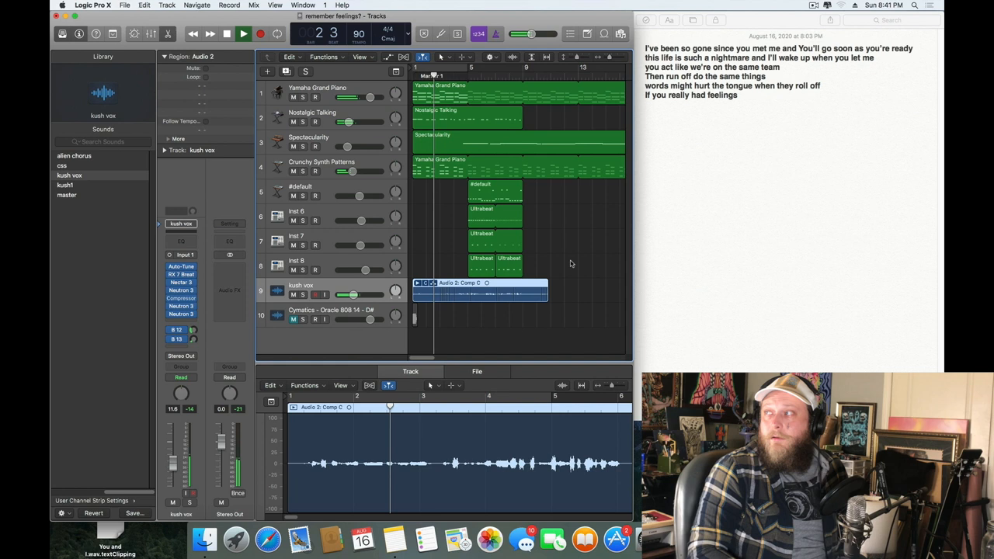